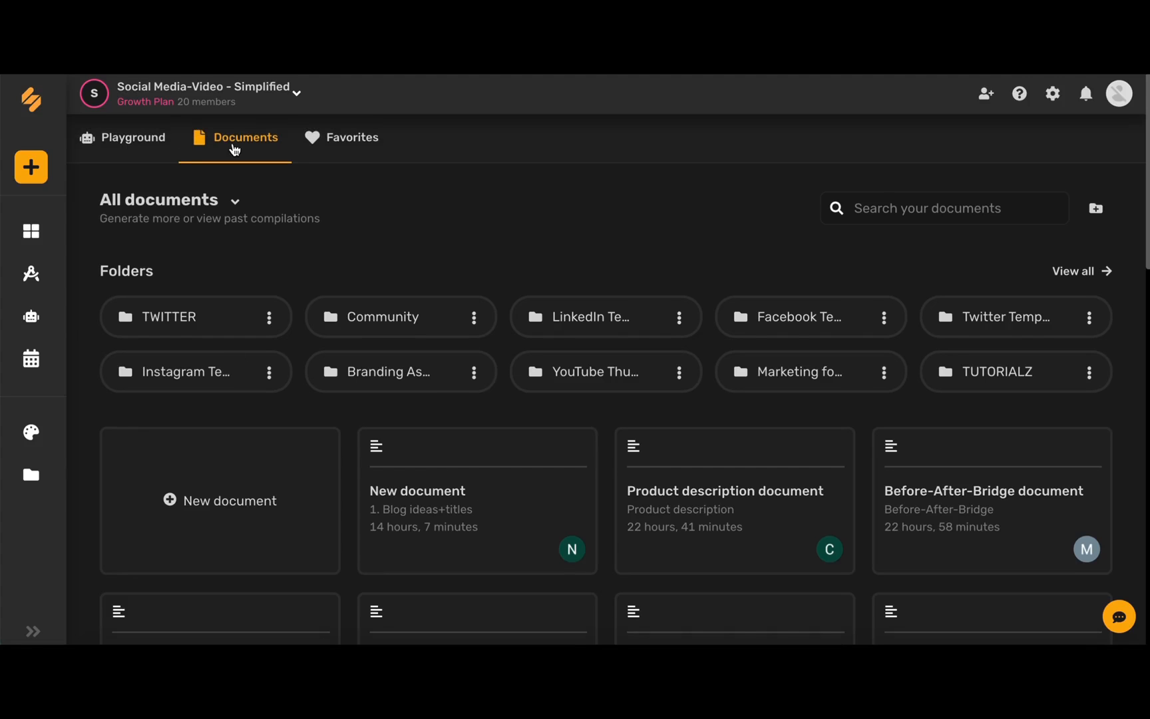
mouse_move(566, 469)
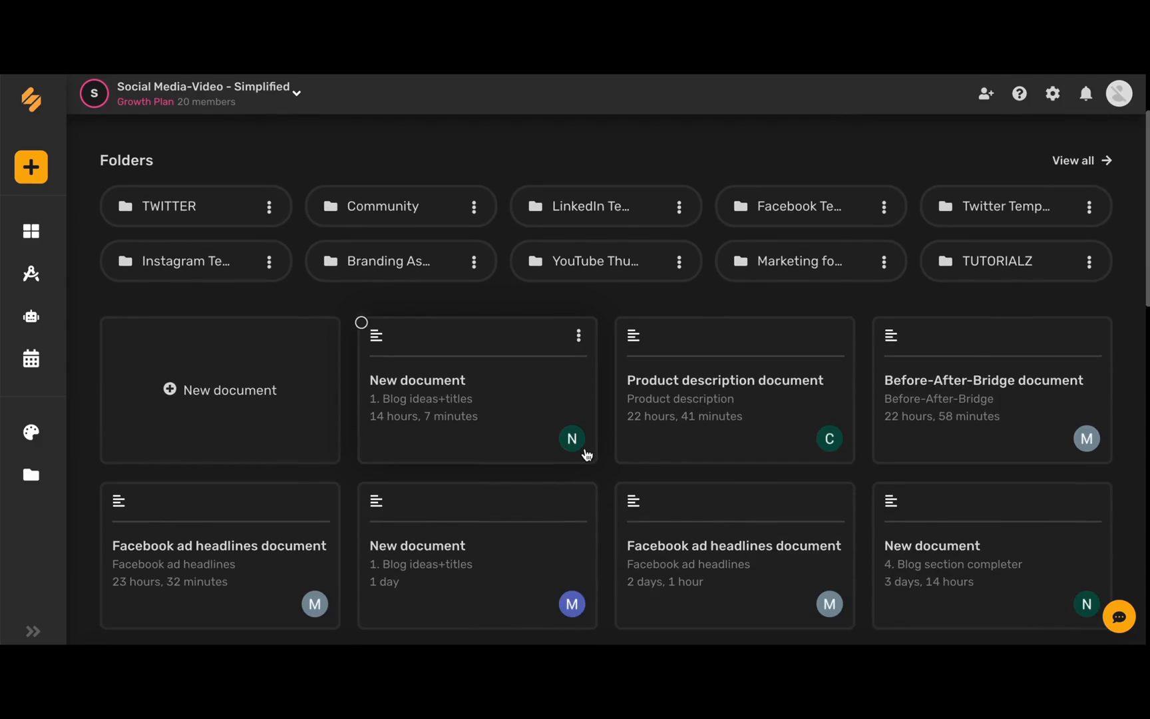
Step: Cancel the new-folder prompt and select the New document, Product description and Before-After-Bridge cards
scroll("up", 3)
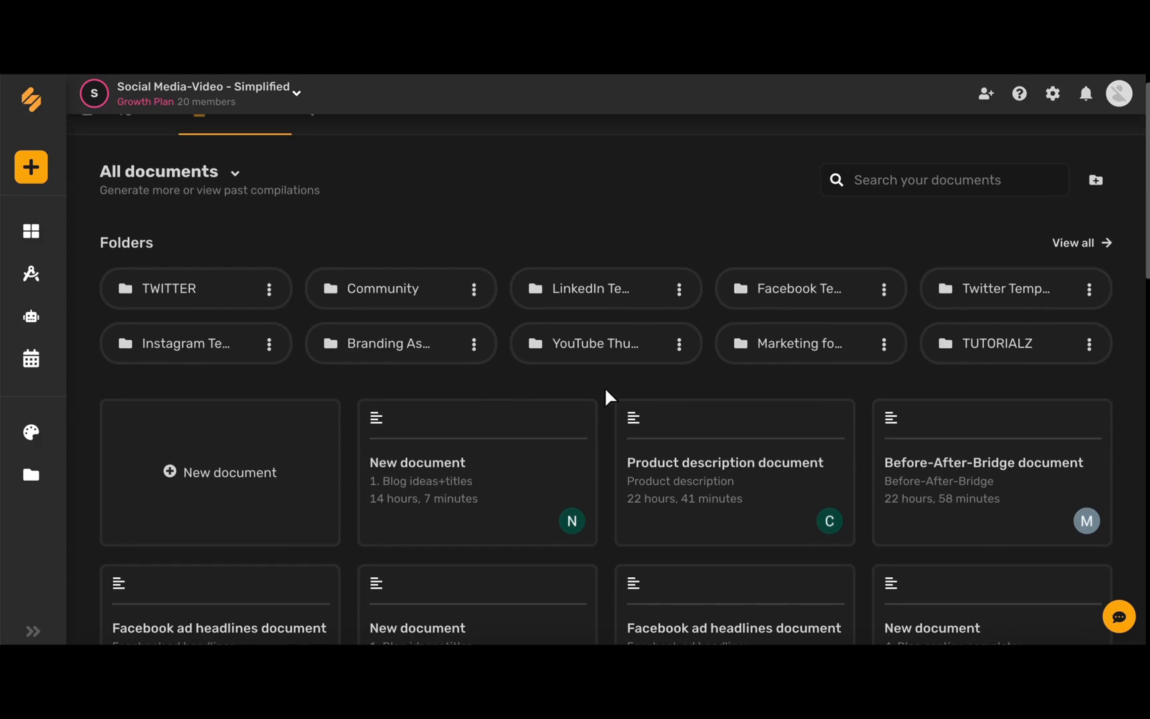
mouse_move(287, 331)
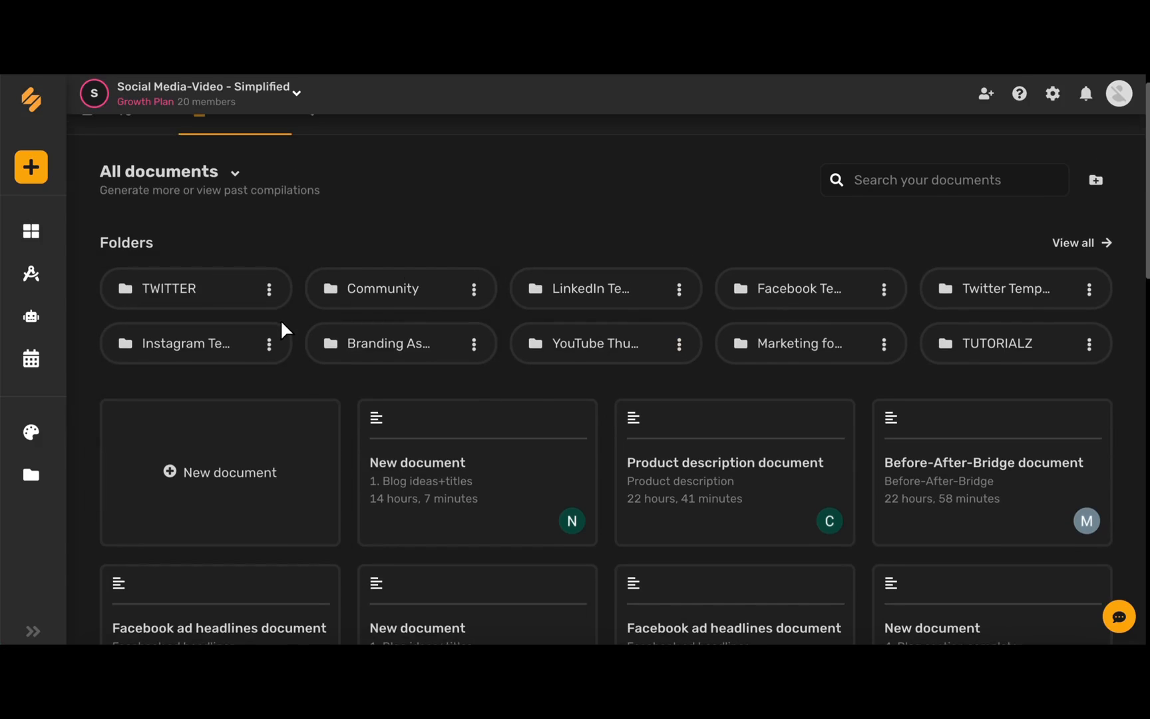
mouse_move(761, 314)
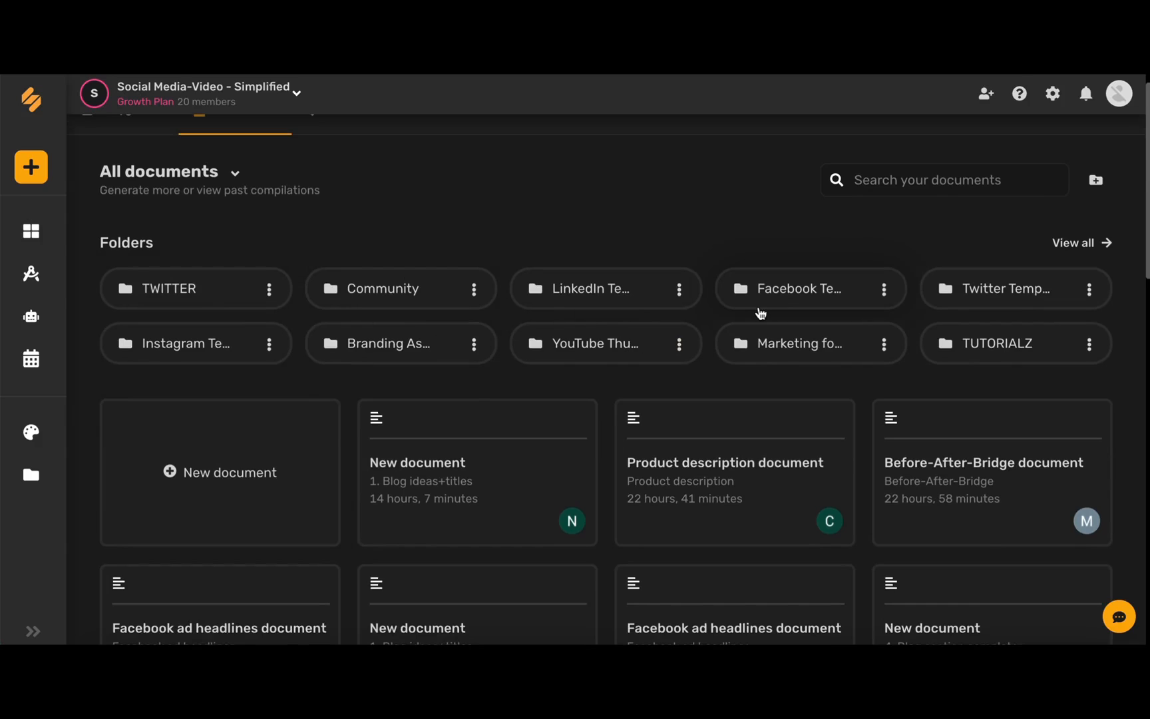
scroll("up", 3)
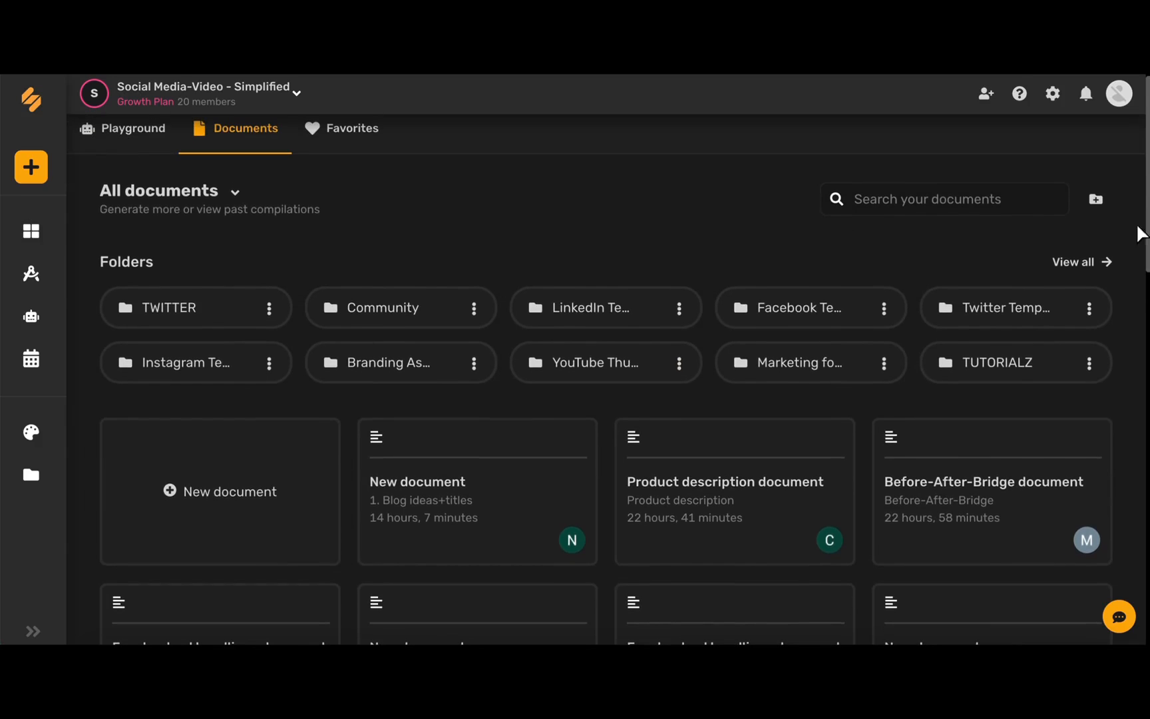
left_click(1096, 199)
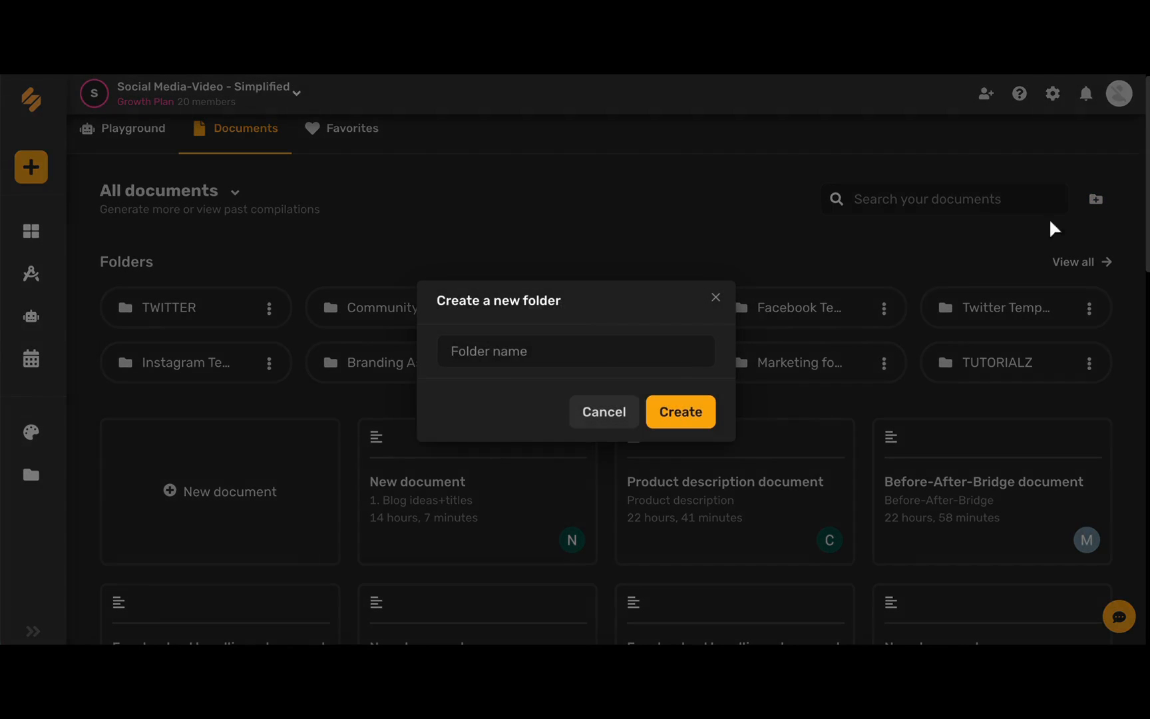
mouse_move(680, 411)
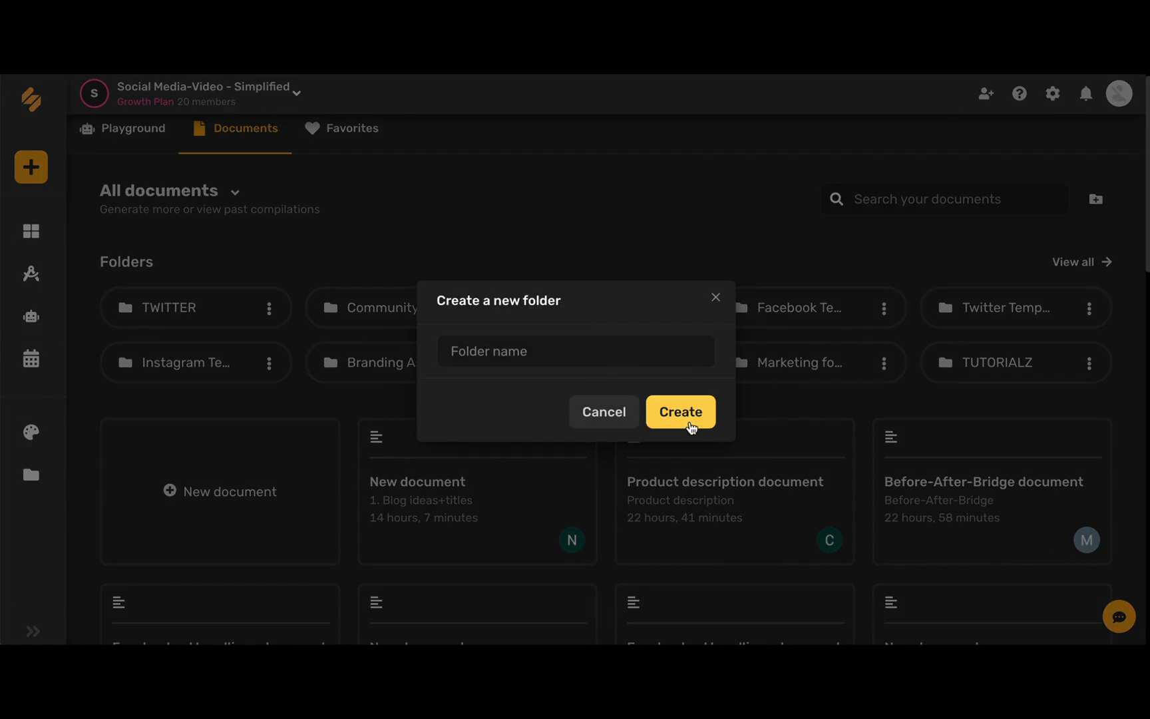
left_click(604, 412)
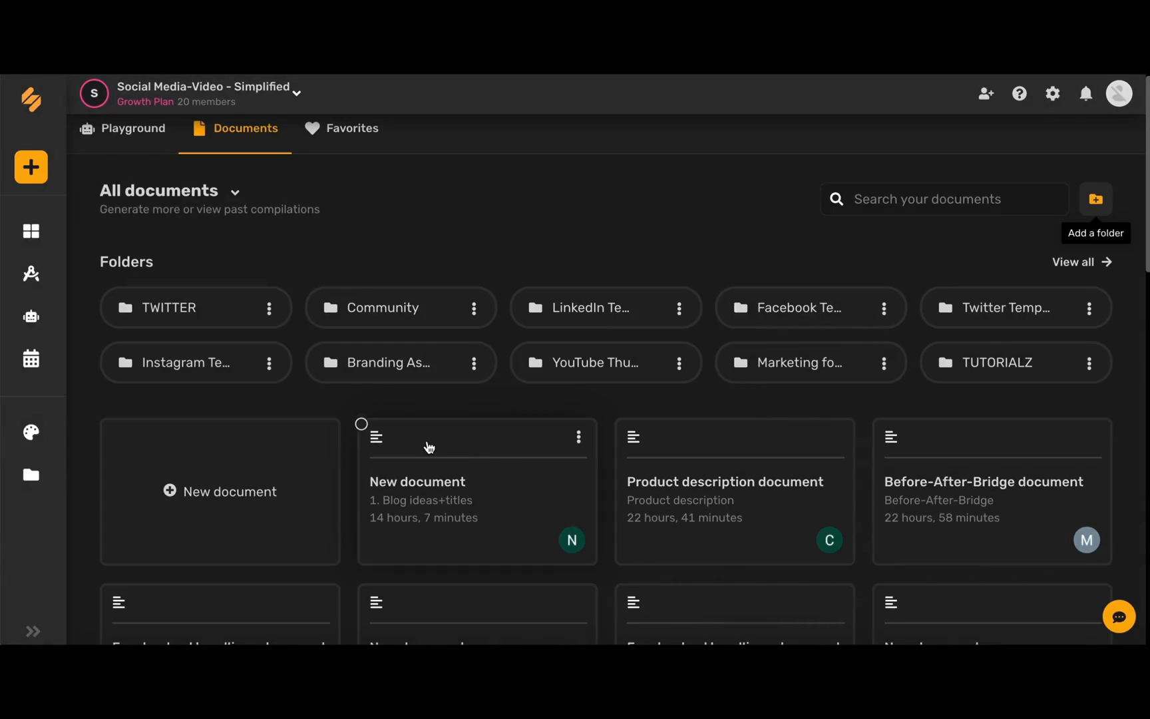
mouse_move(360, 437)
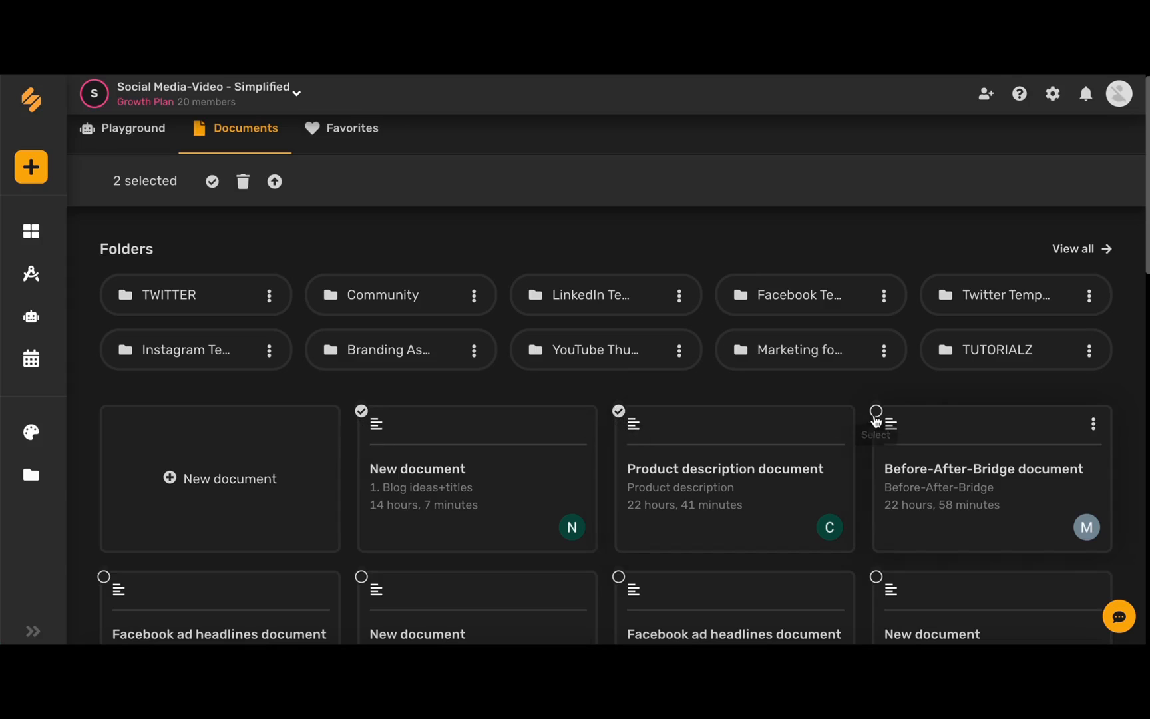
left_click(877, 410)
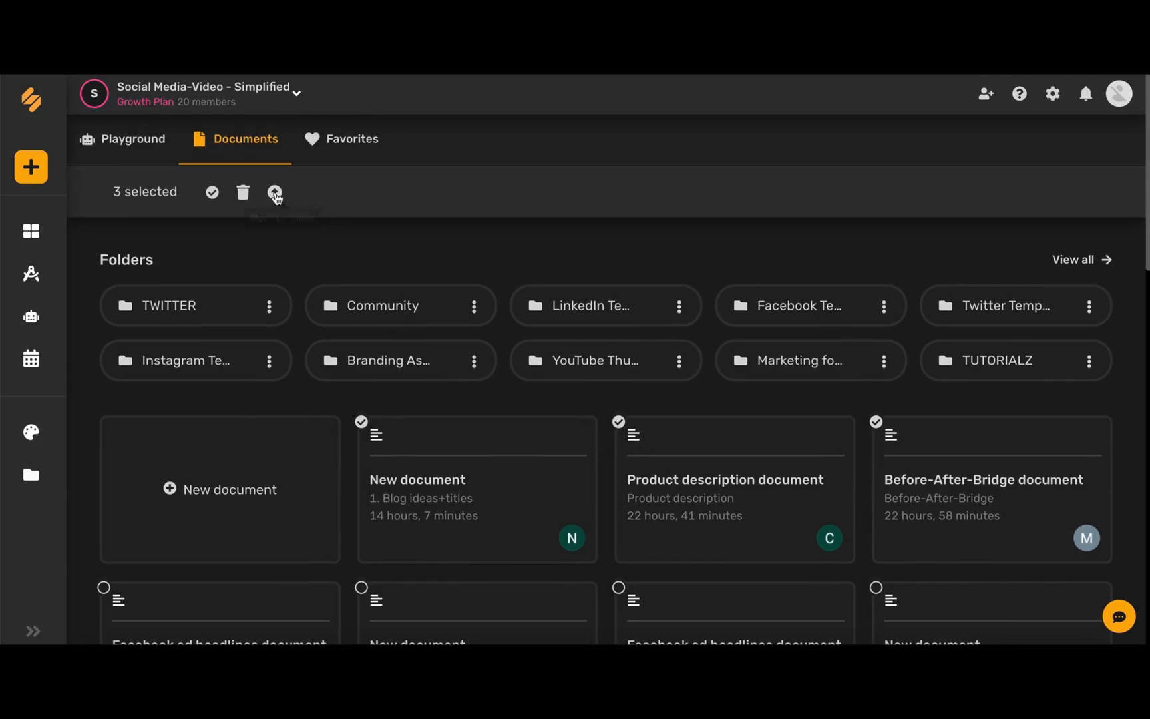
Step: Choose Marketing in the Add to Folder list and move the three documents there
left_click(274, 193)
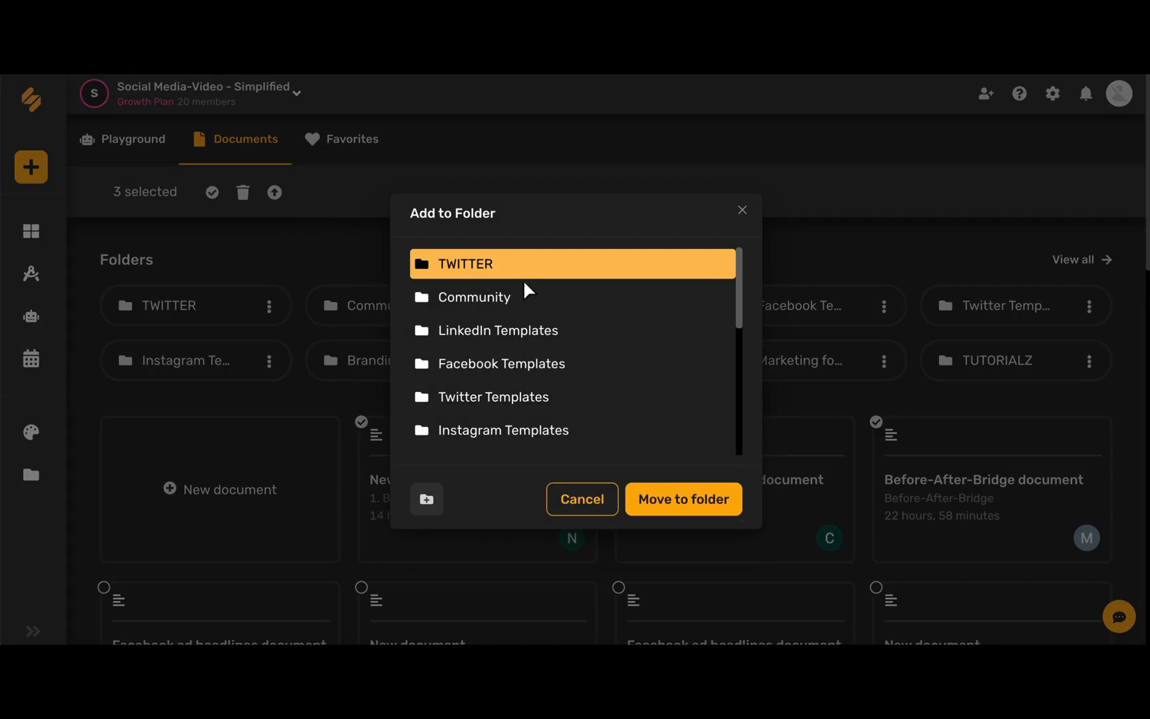
scroll("down", 3)
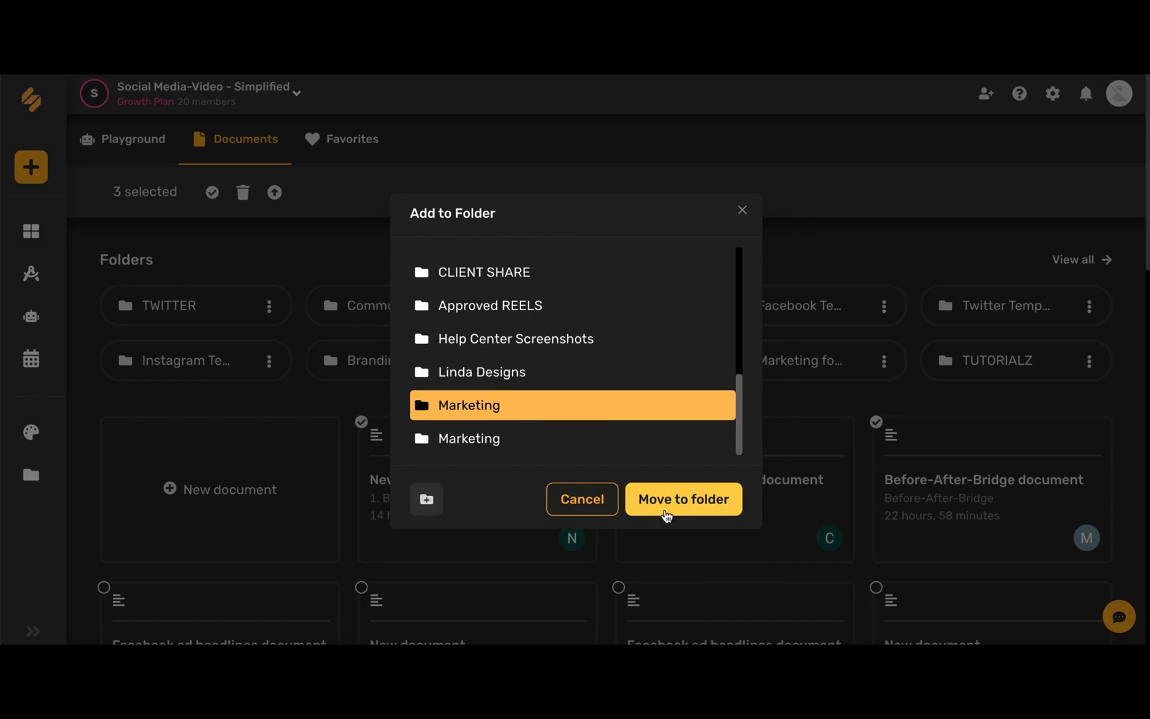
left_click(683, 499)
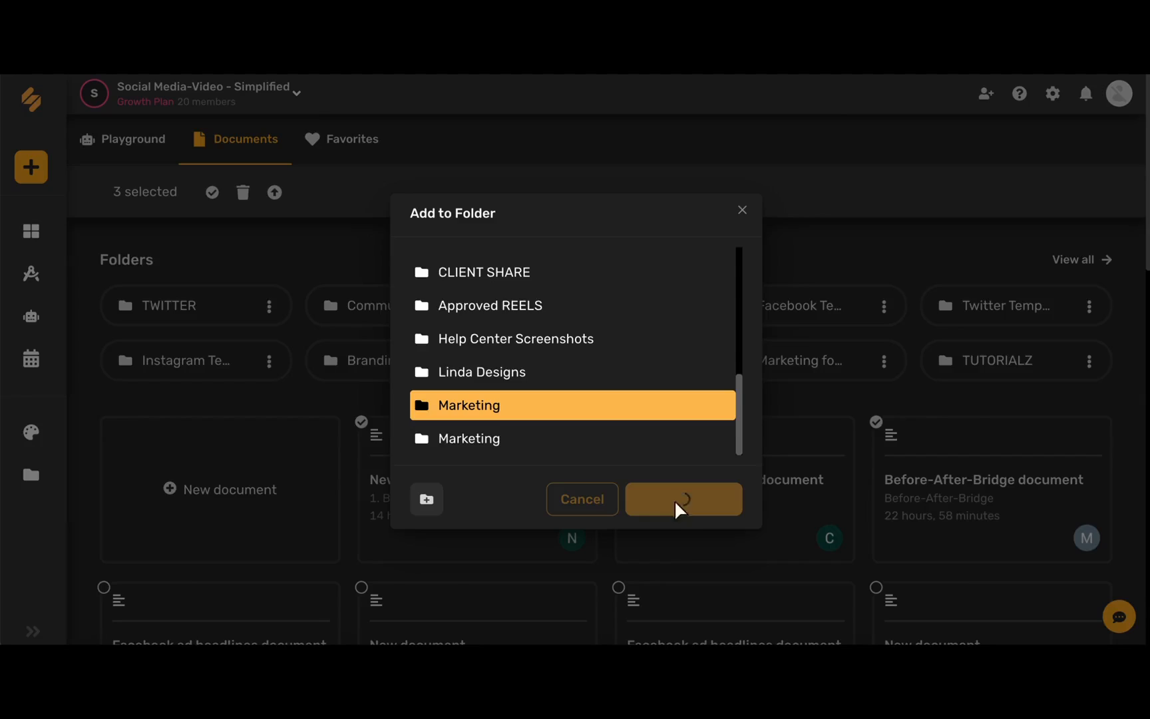
left_click(682, 498)
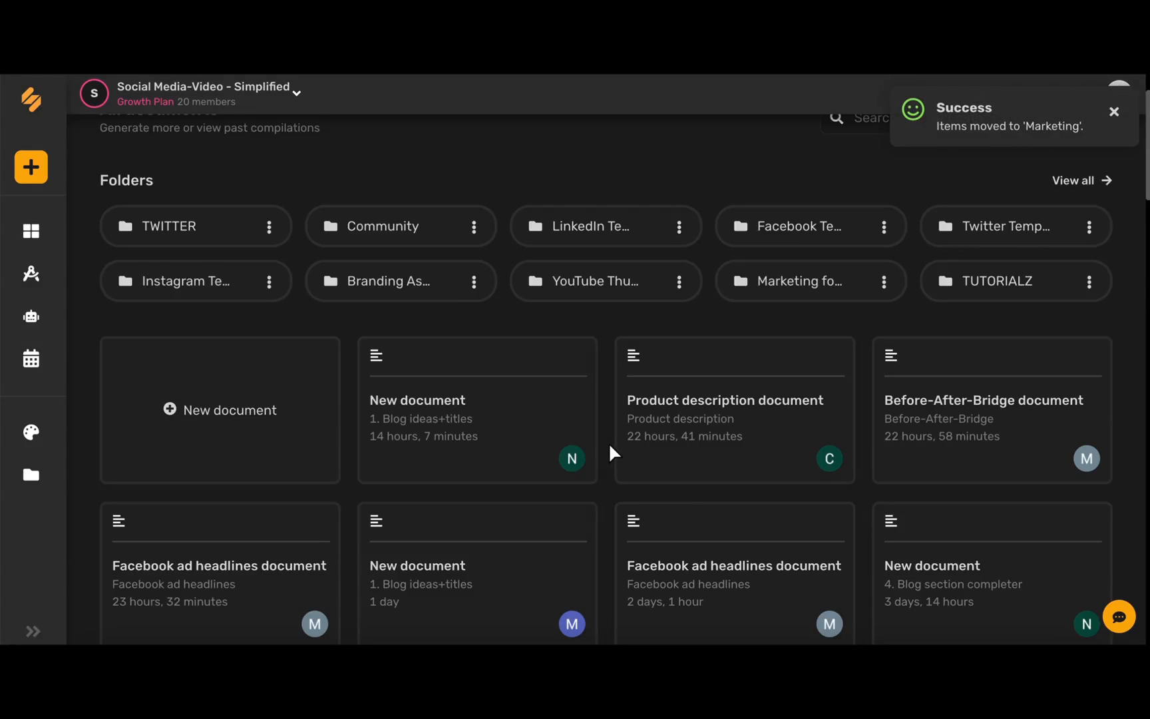